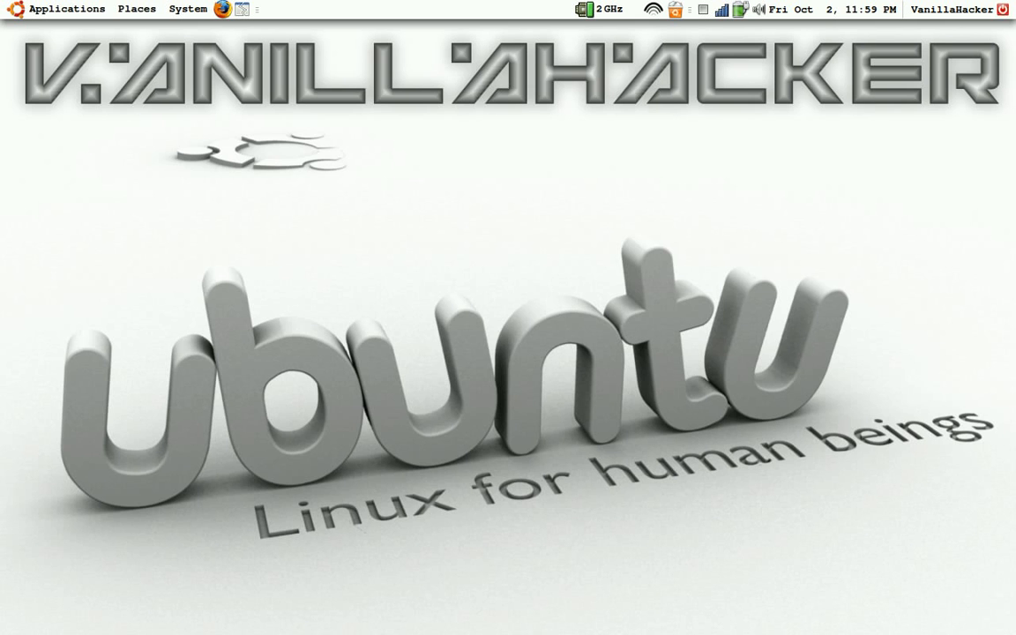
{"action": "mouse_move", "coordinate": [68, 9]}
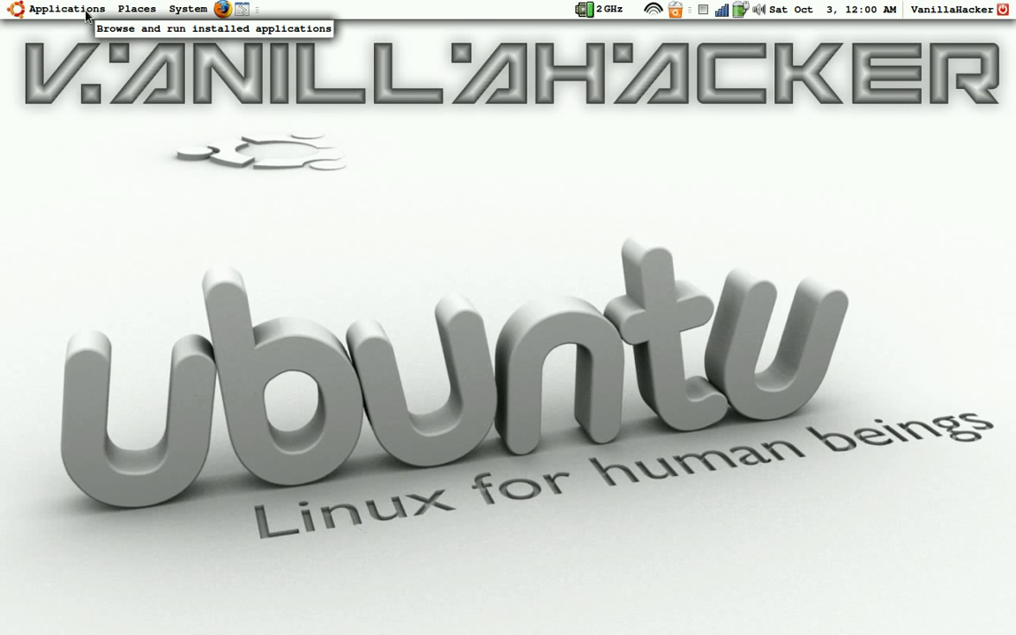
Open the Applications menu to reach the System Tools submenu.
{"action": "left_click", "coordinate": [66, 9]}
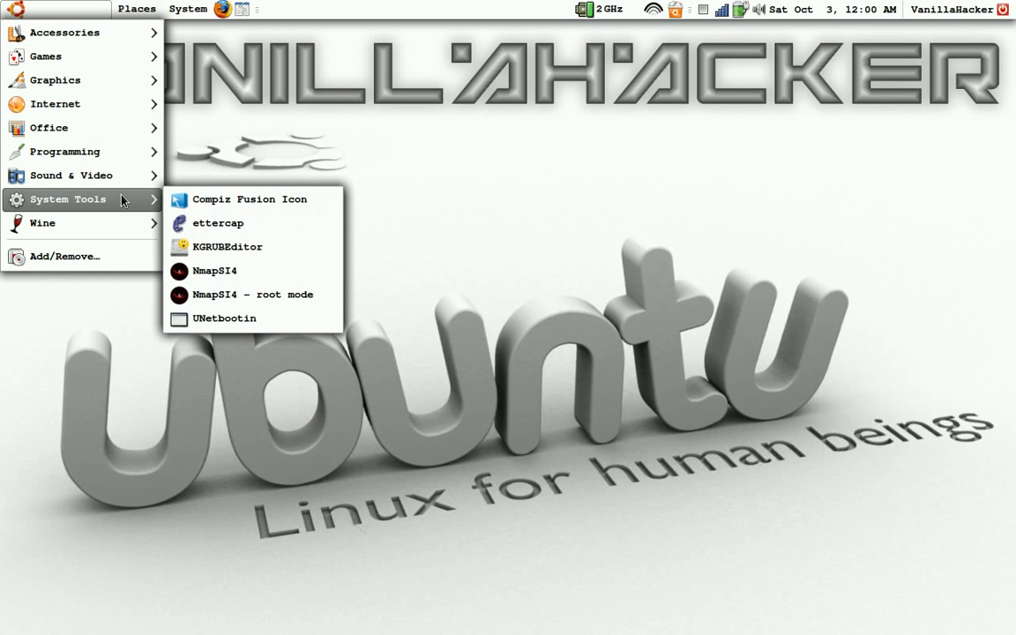
{"action": "mouse_move", "coordinate": [232, 210]}
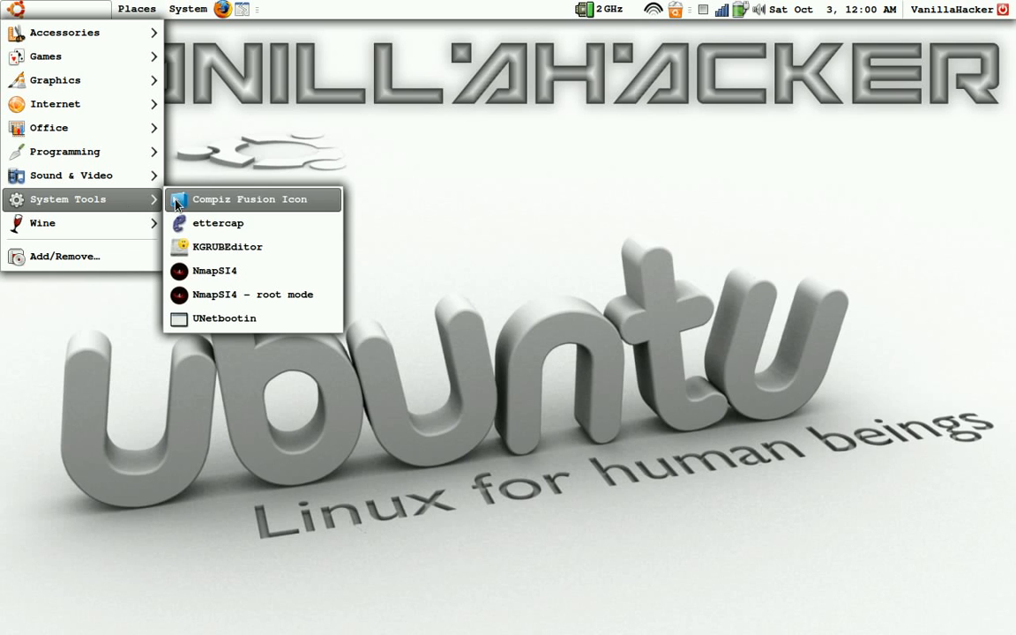
{"action": "mouse_move", "coordinate": [209, 209]}
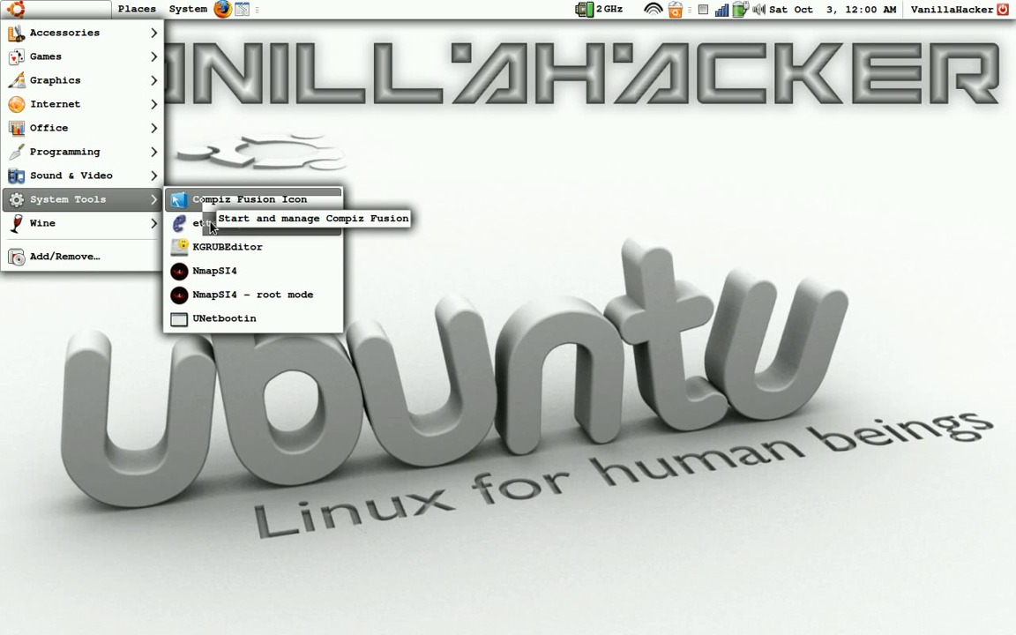
{"action": "mouse_move", "coordinate": [227, 246]}
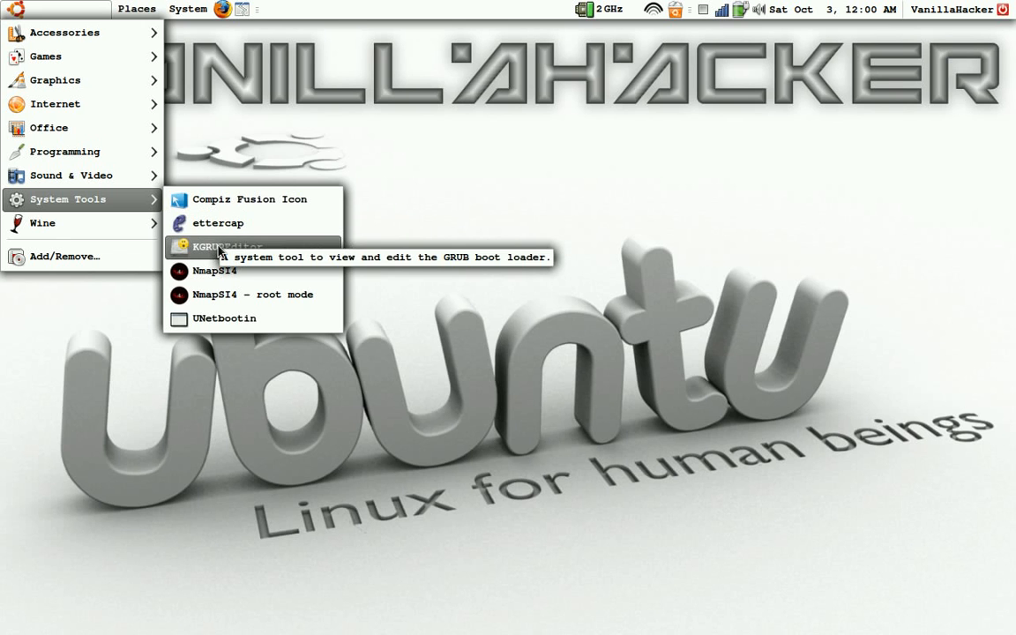
Launch KGRUBEditor from the System Tools submenu.
{"action": "left_click", "coordinate": [215, 247]}
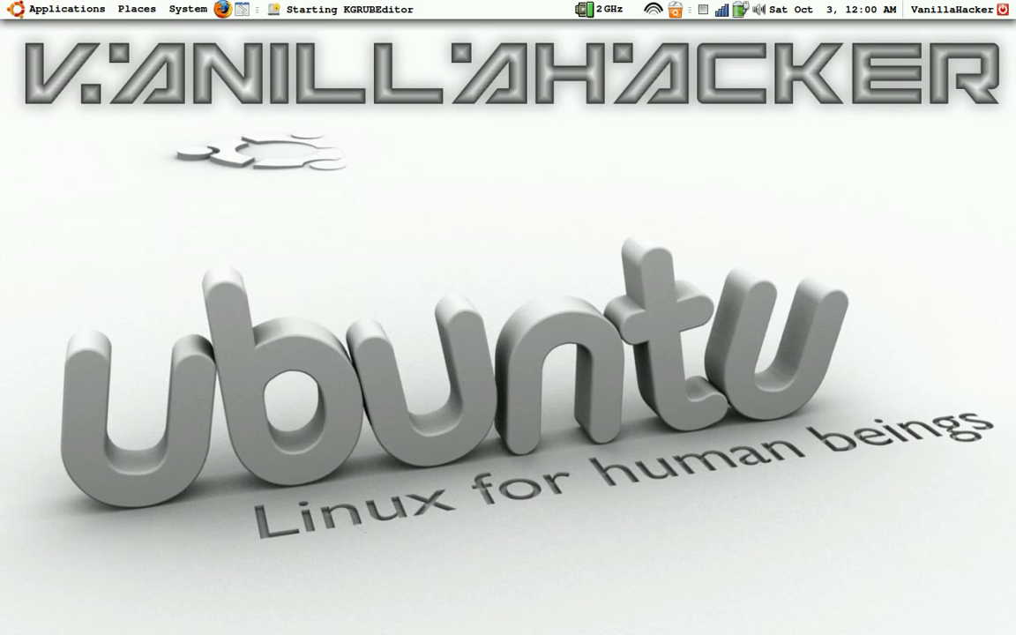
{"action": "mouse_move", "coordinate": [379, 331]}
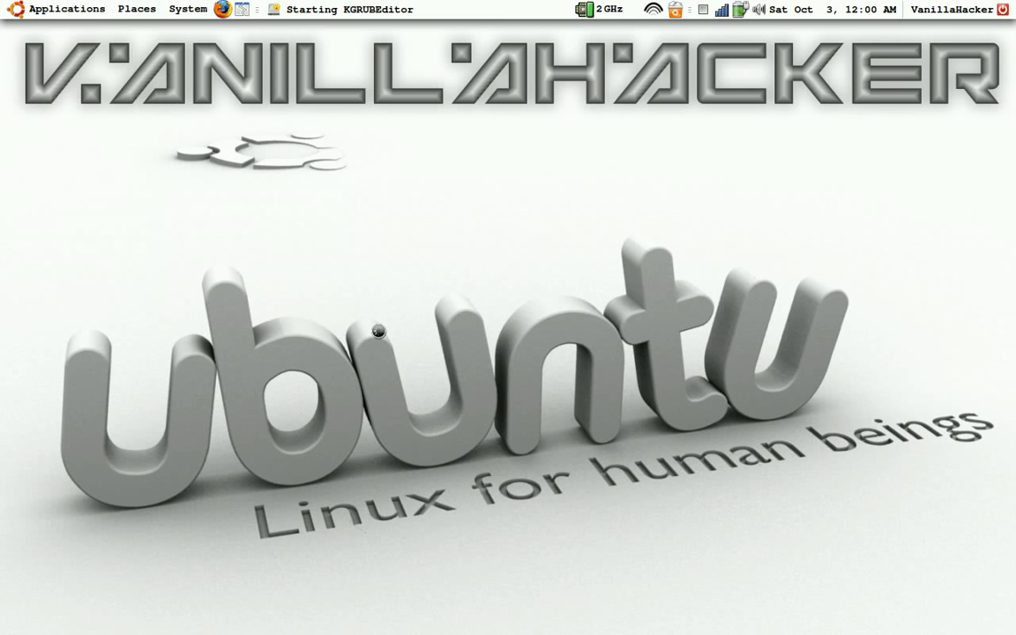
{"action": "mouse_move", "coordinate": [402, 230]}
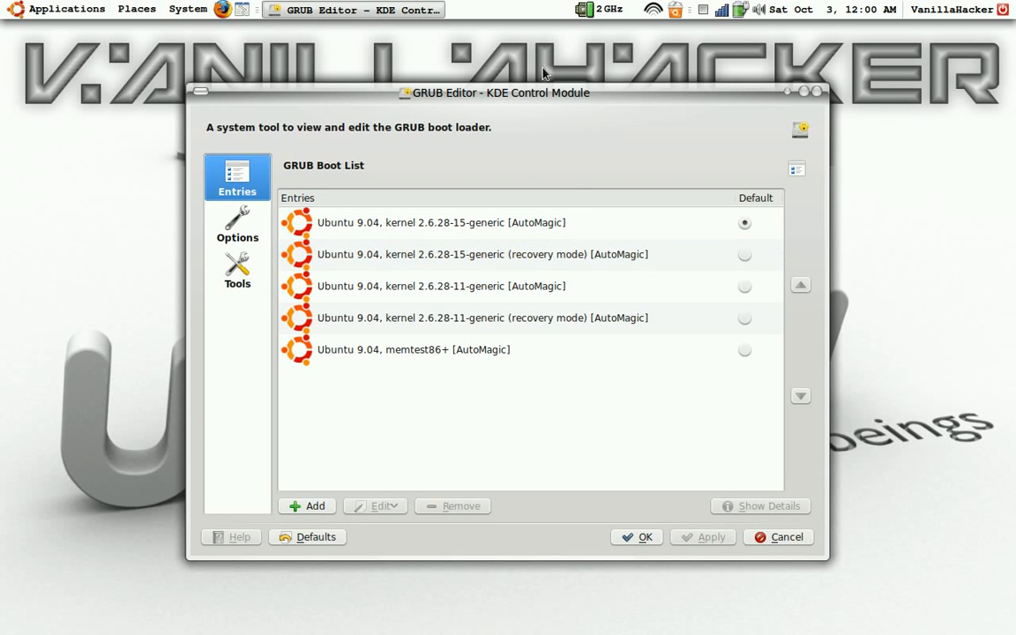
{"action": "mouse_move", "coordinate": [486, 234]}
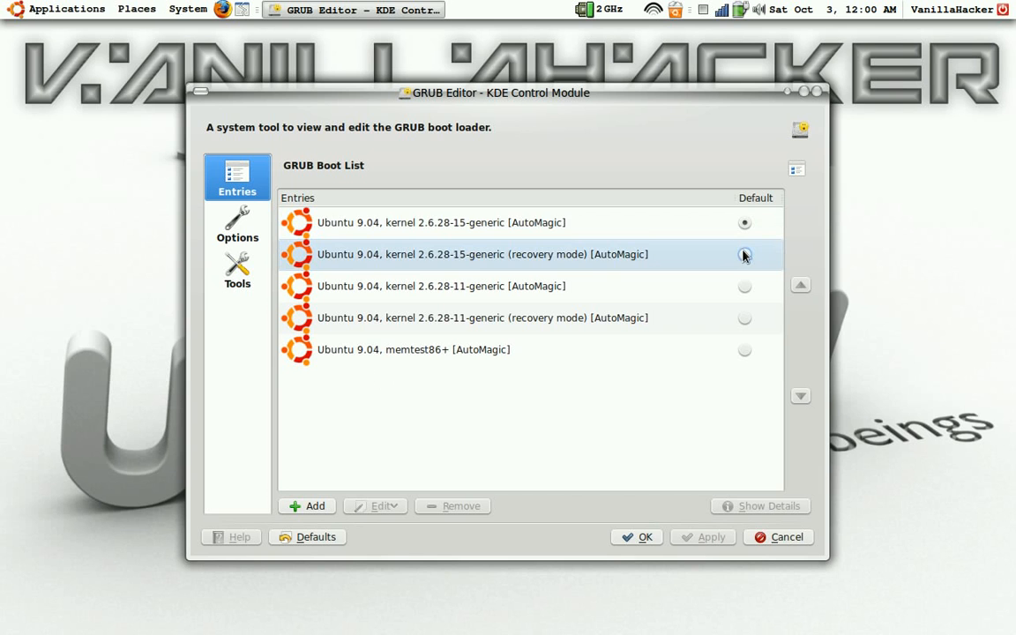
Try the recovery kernel as default, then restore the 2.6.28-15-generic kernel as default.
{"action": "left_click", "coordinate": [744, 222]}
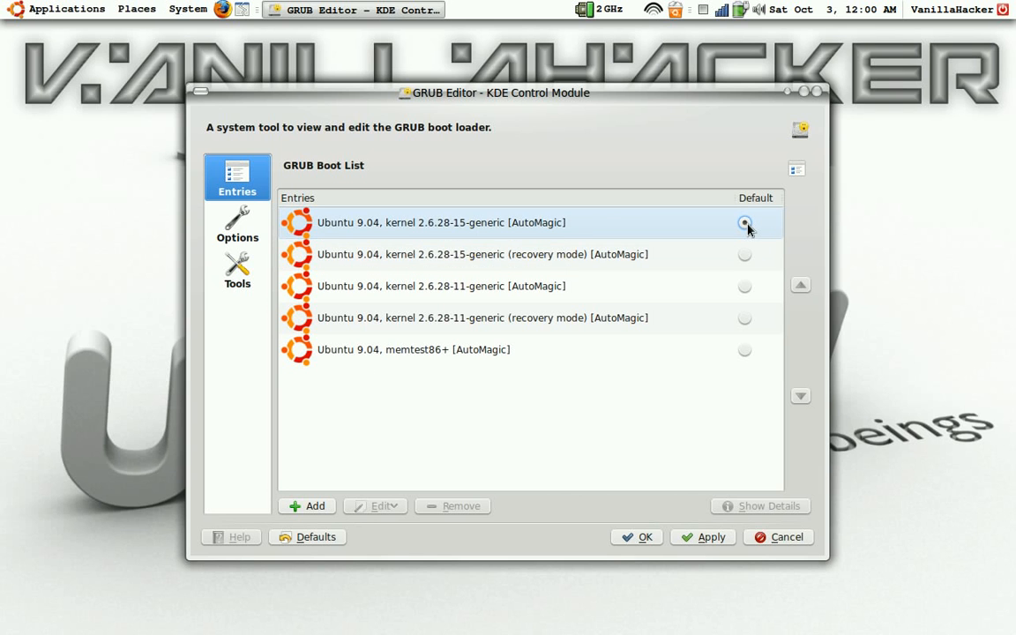
{"action": "left_click", "coordinate": [745, 223]}
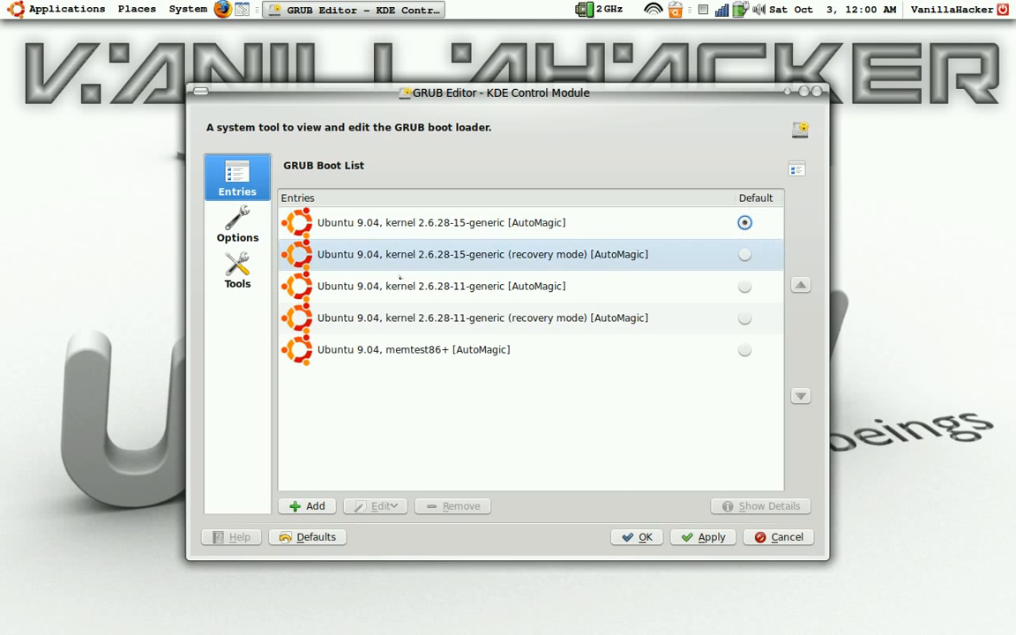
{"action": "left_click", "coordinate": [441, 286]}
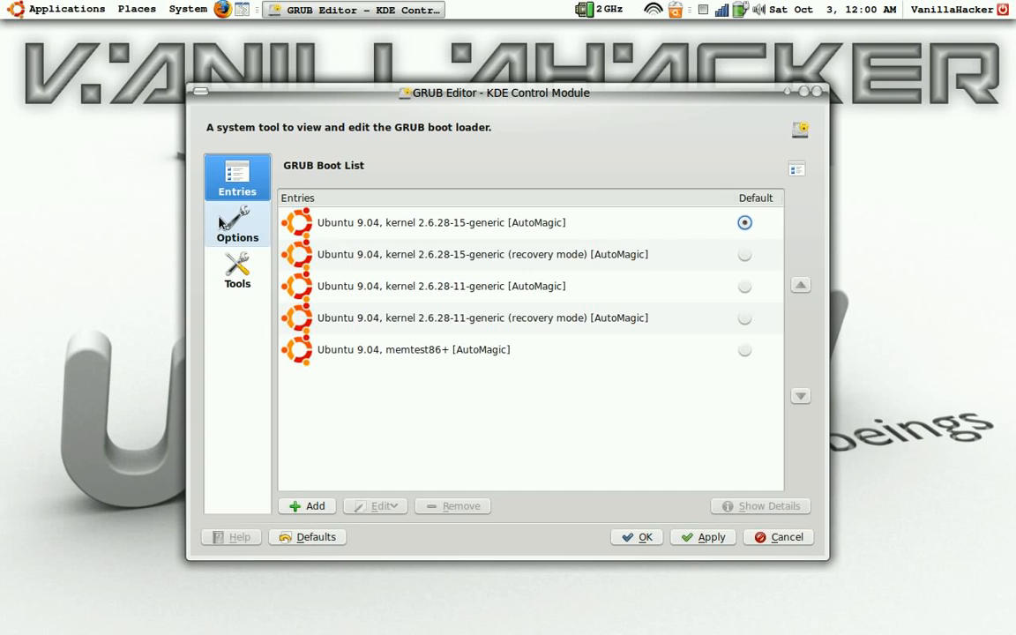
View the GRUB options' Background and Color tabs, showing Light-Gray/White and Black/White colours.
{"action": "left_click", "coordinate": [236, 224]}
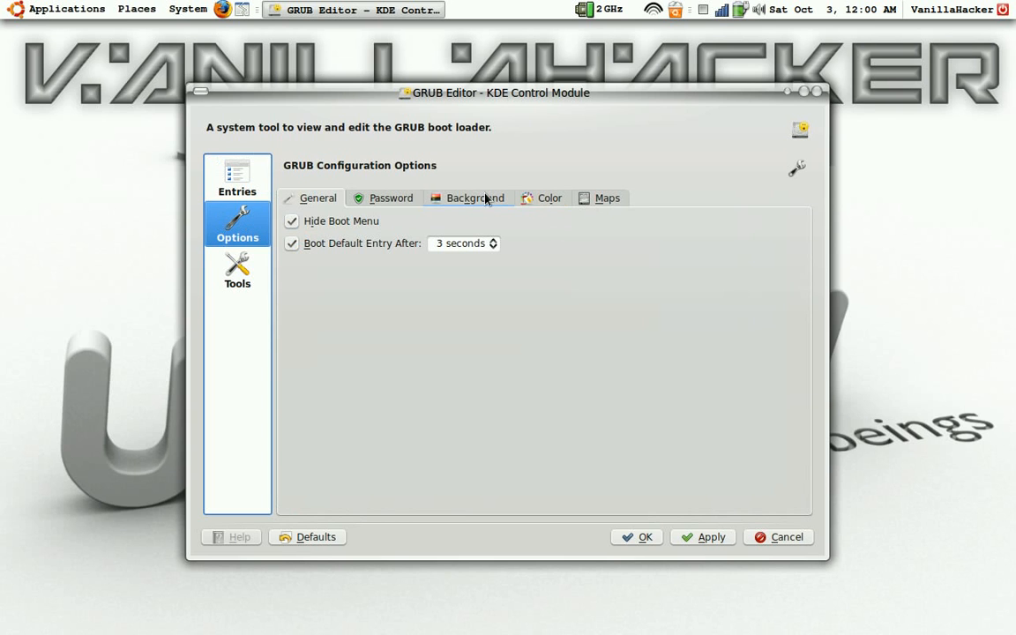
{"action": "left_click", "coordinate": [474, 198]}
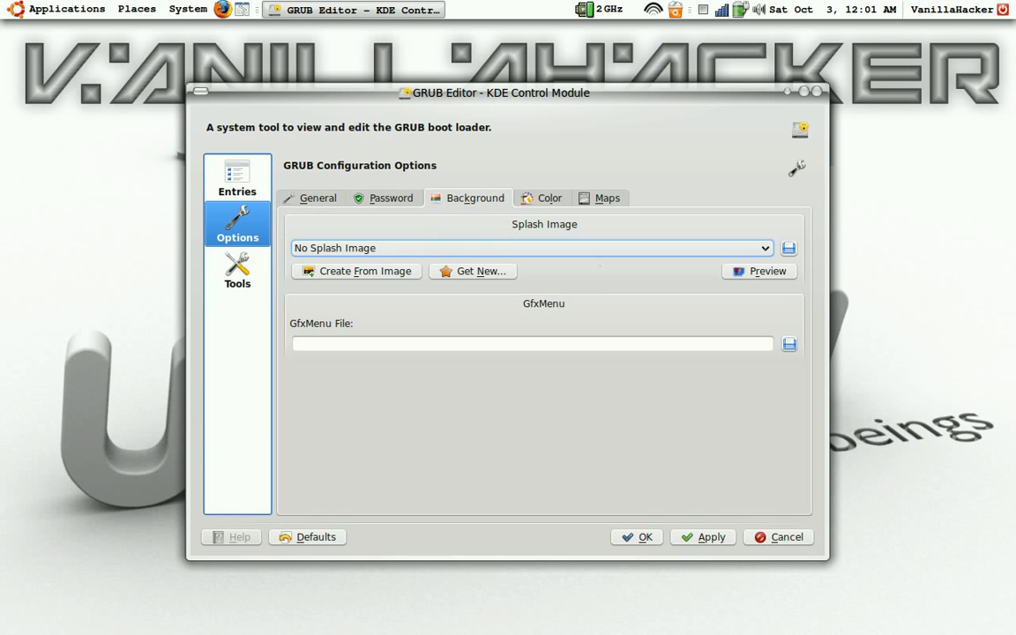
{"action": "left_click", "coordinate": [542, 198]}
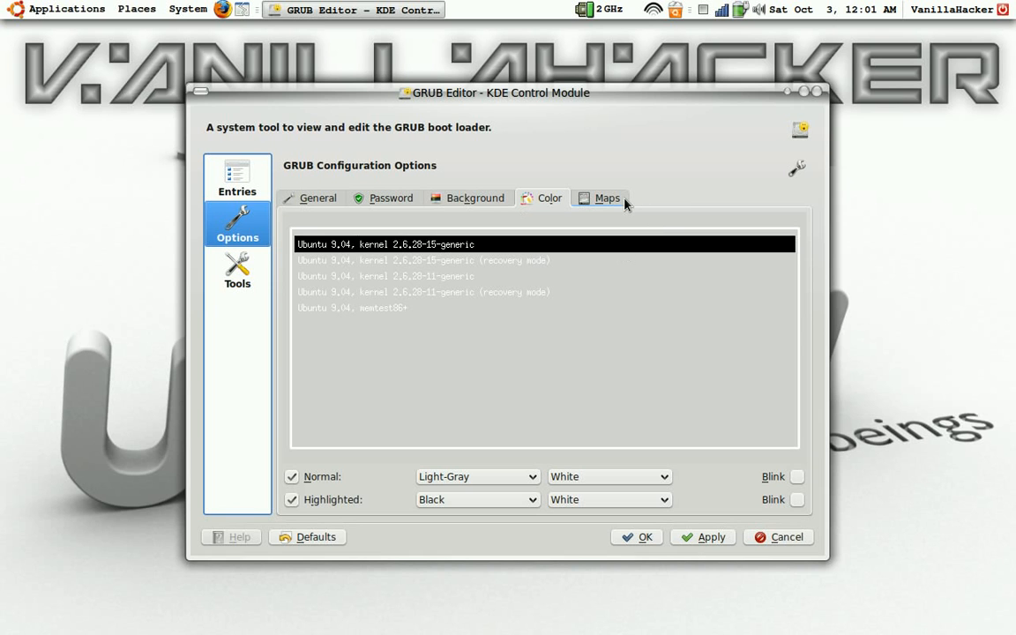
{"action": "mouse_move", "coordinate": [630, 231]}
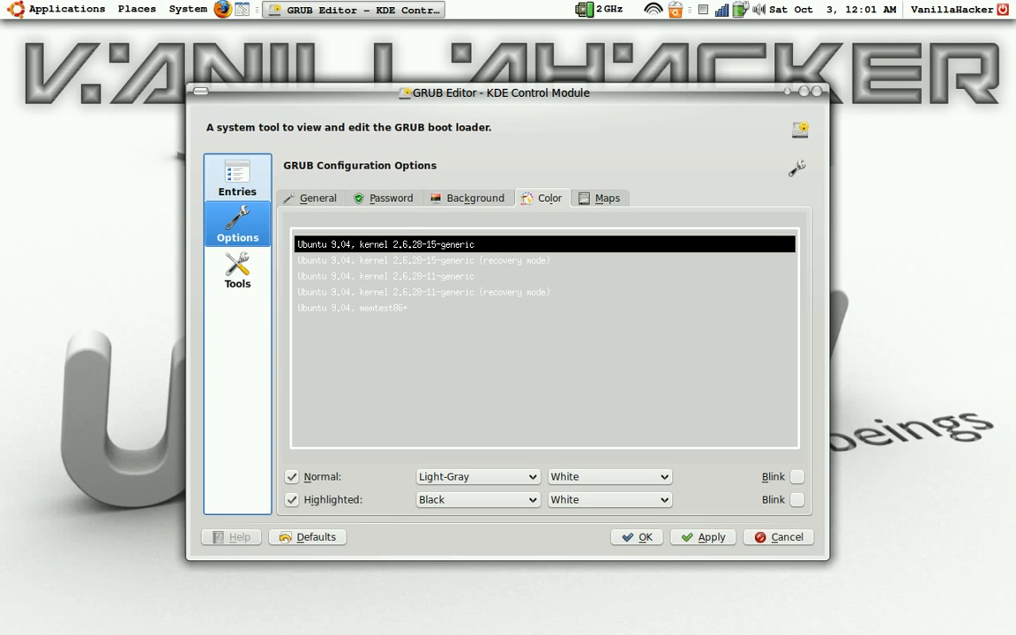
Check the General options tab, then view the empty Maps tab.
{"action": "left_click", "coordinate": [317, 198]}
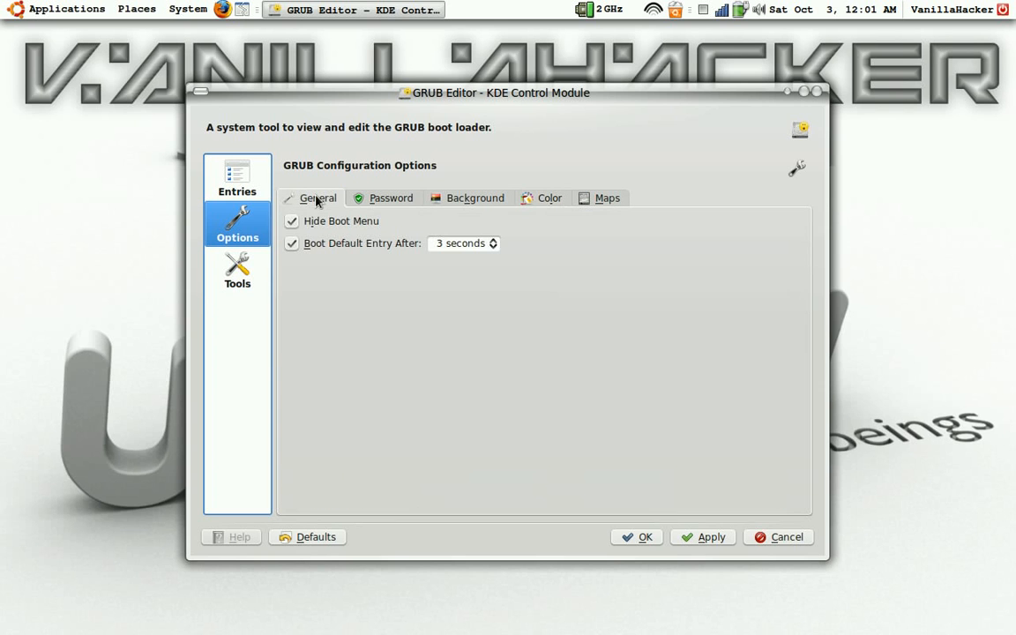
{"action": "mouse_move", "coordinate": [656, 189]}
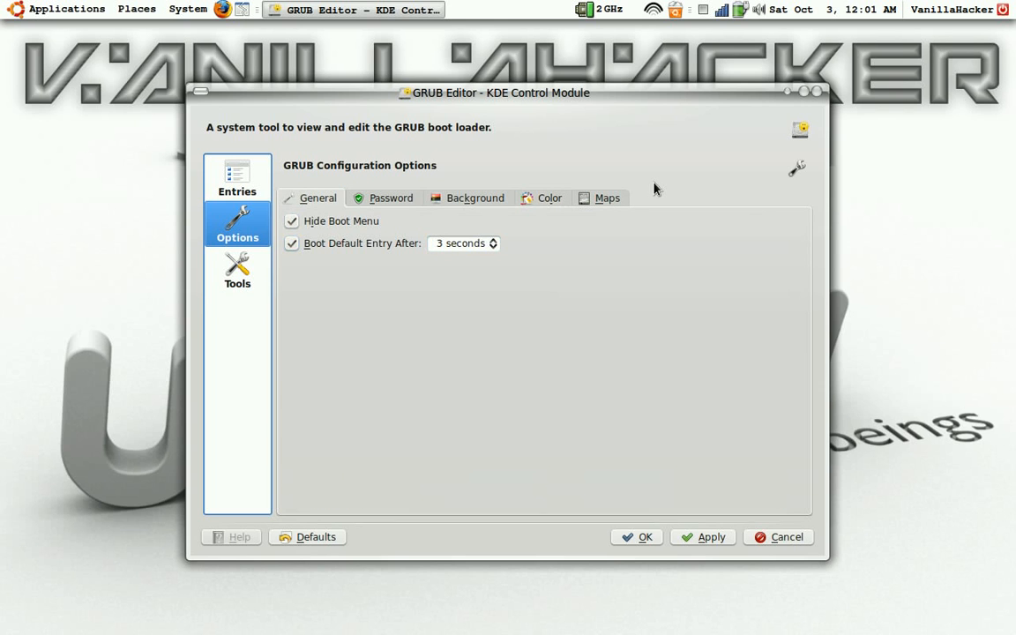
{"action": "left_click", "coordinate": [607, 197]}
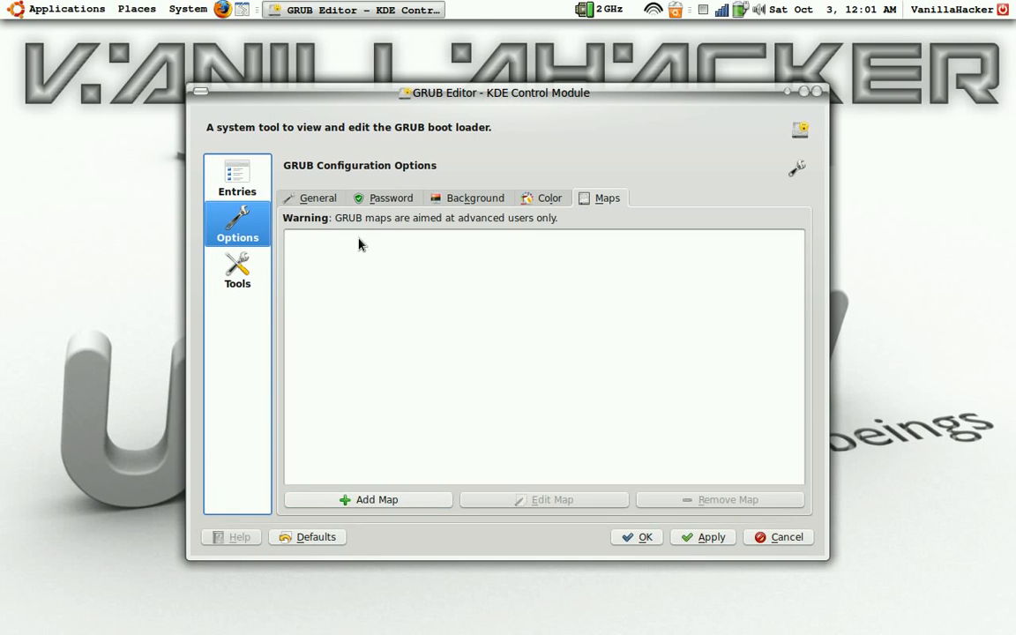
{"action": "mouse_move", "coordinate": [349, 258]}
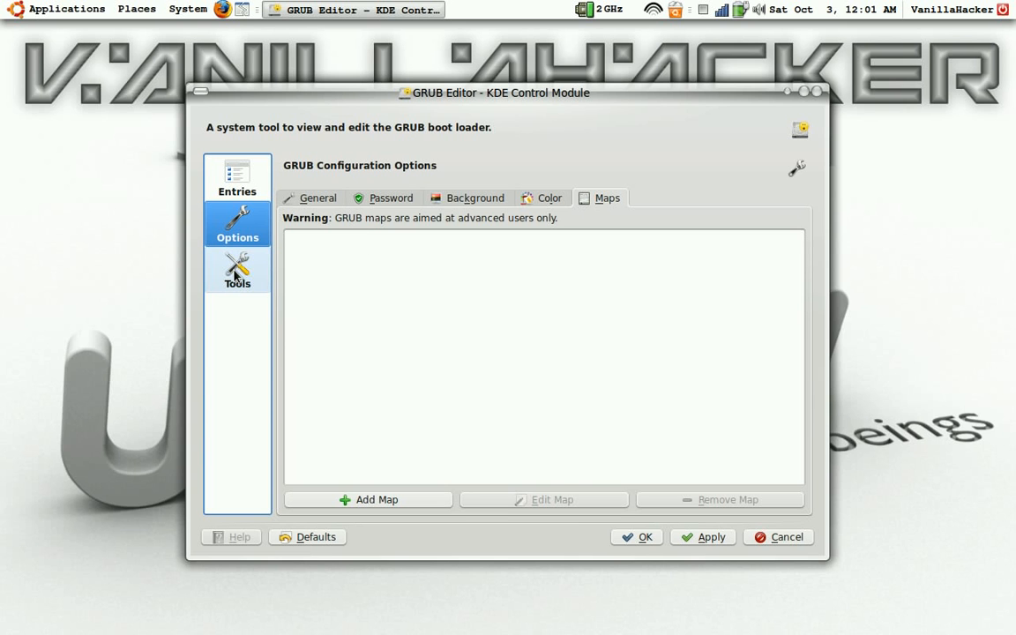
Show the GRUB Management Tools page with backup, install/restore and device tools.
{"action": "left_click", "coordinate": [236, 270]}
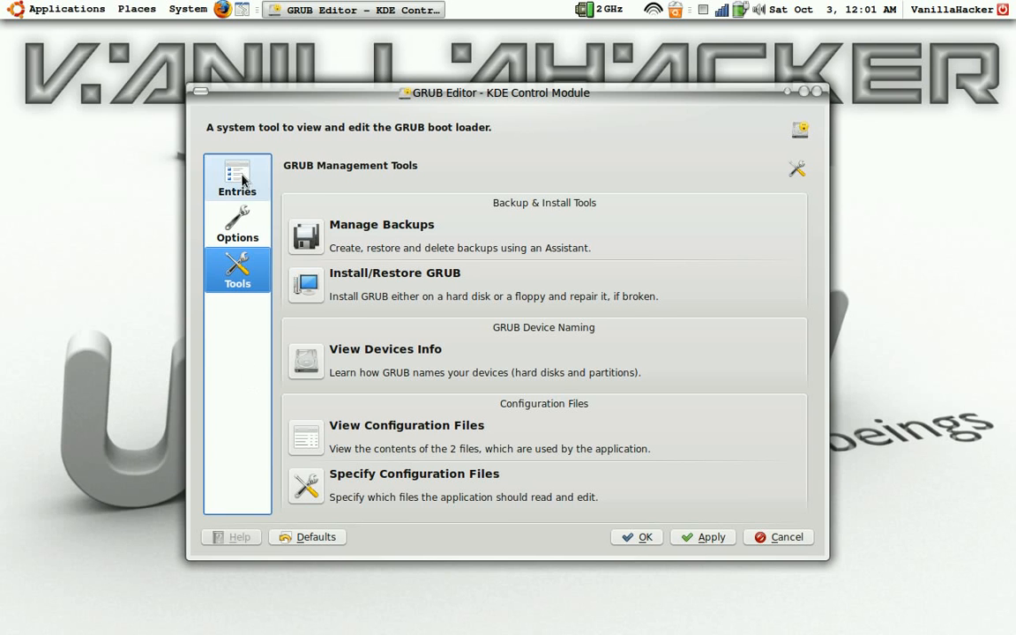
Return to the Entries page listing the five Ubuntu 9.04 boot entries.
{"action": "left_click", "coordinate": [237, 176]}
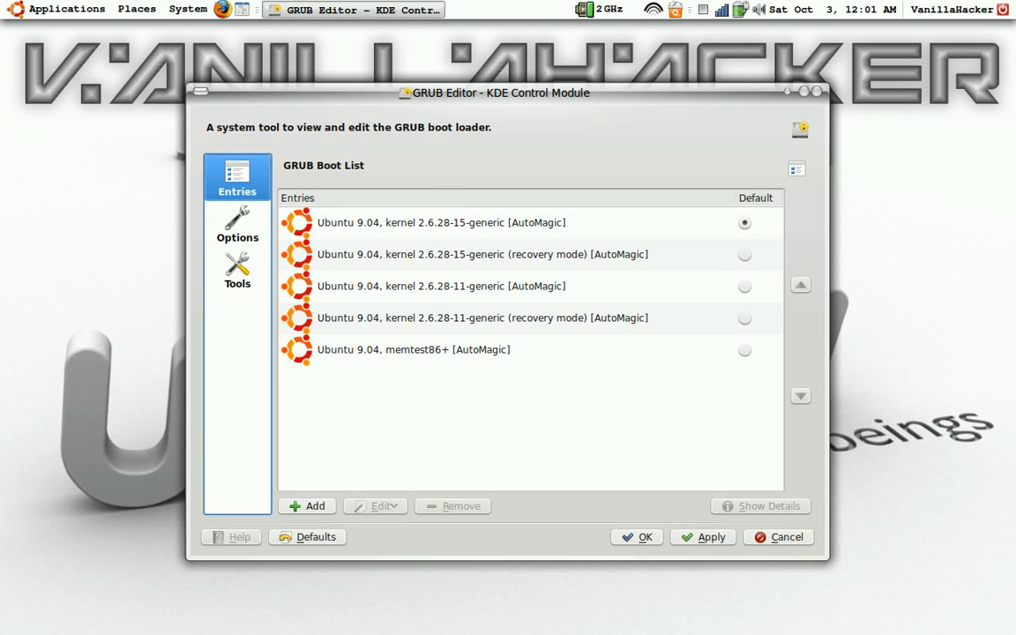
{"action": "mouse_move", "coordinate": [549, 182]}
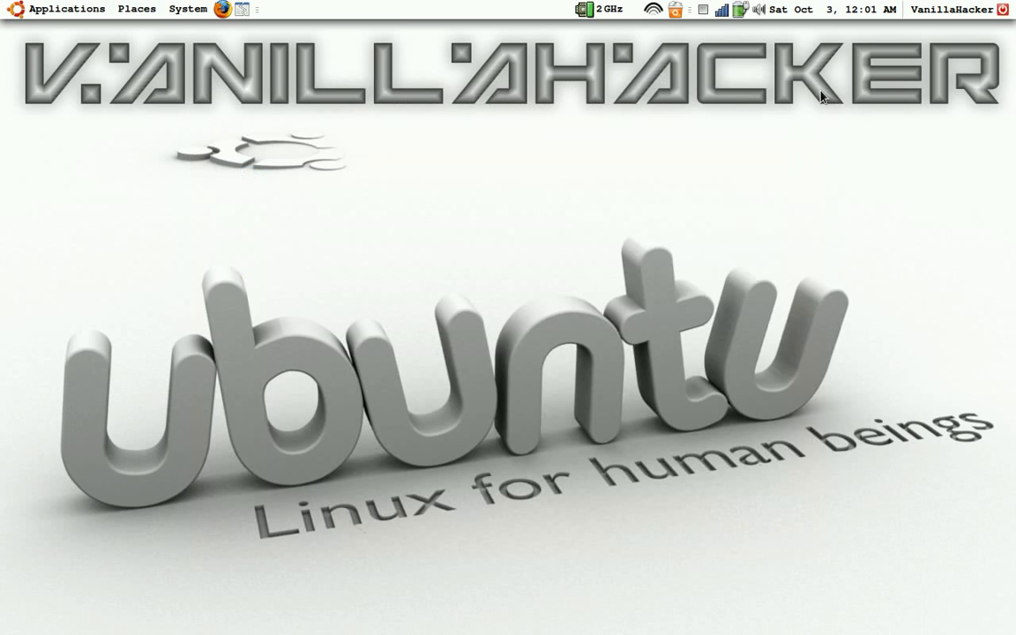
{"action": "mouse_move", "coordinate": [449, 209]}
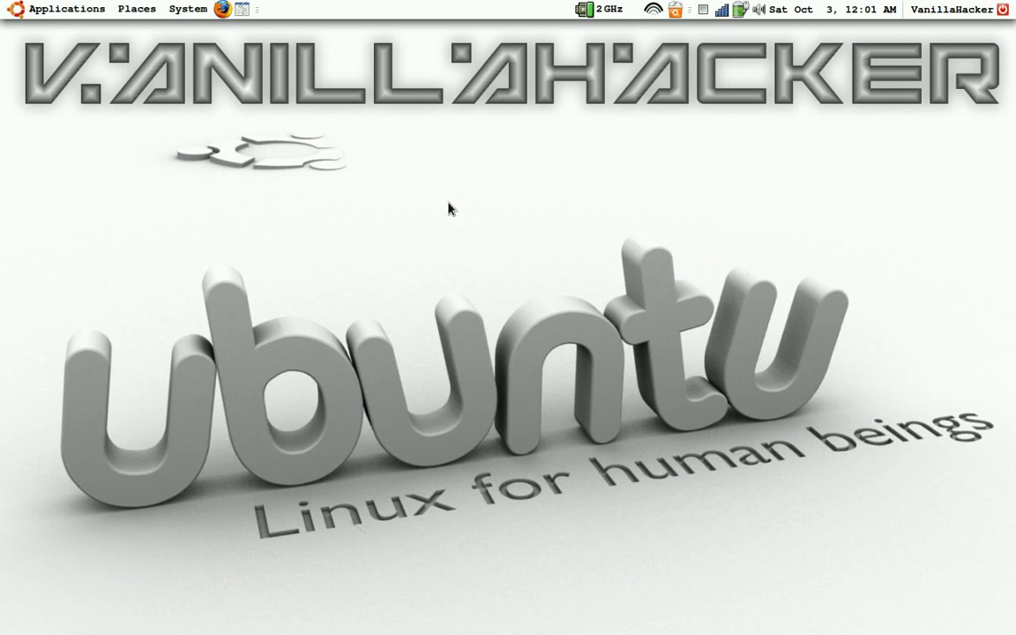